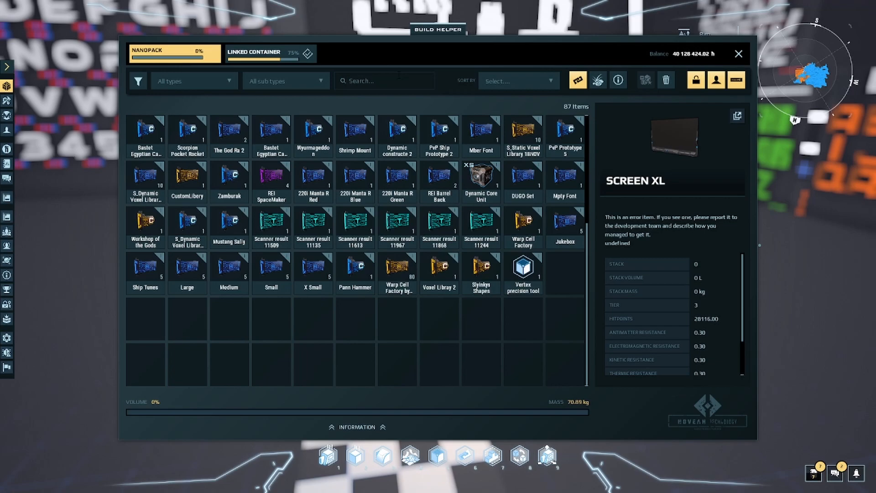
- Search the inventory for 'vertex' to find the Vertex Precision Tool
text(vertex)
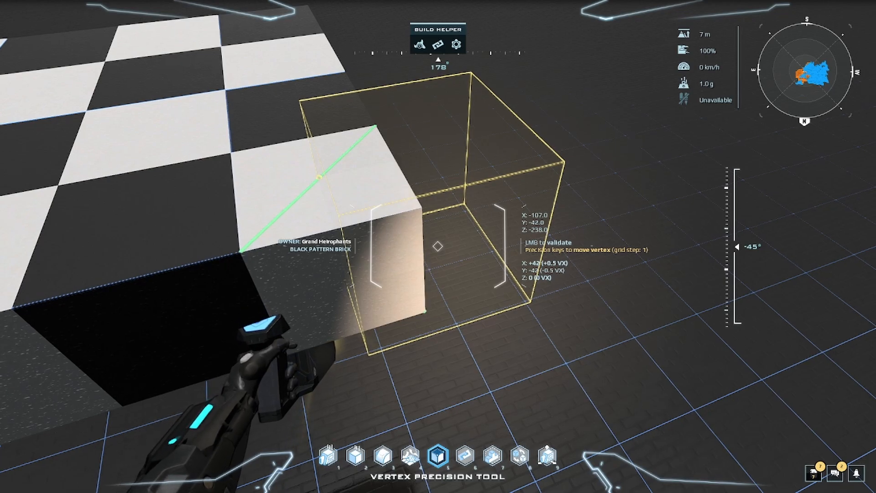
mouse_move(438, 245)
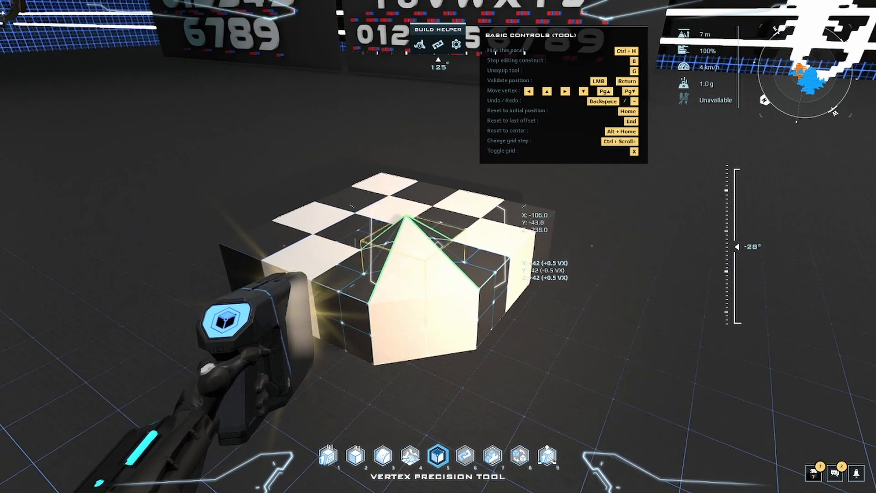
- Toggle the grid with G after shaping the sloped peak
key(g)
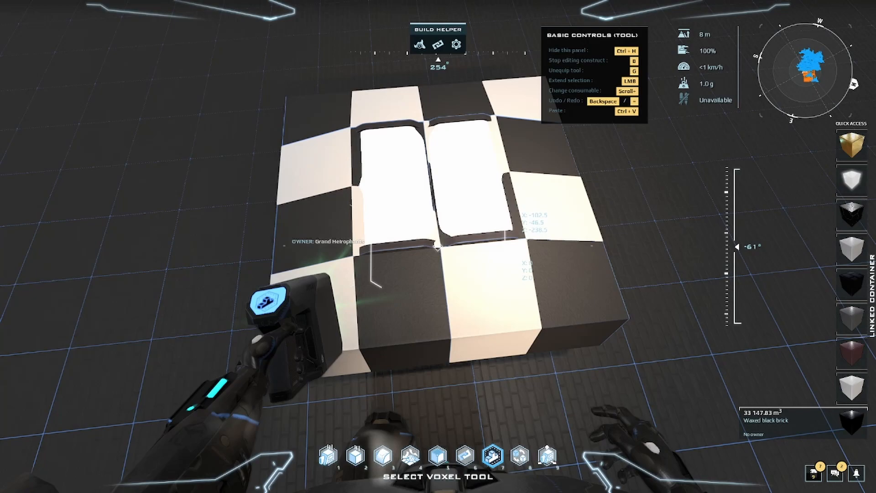
- Select the voxel area around the white screen panels
click(438, 453)
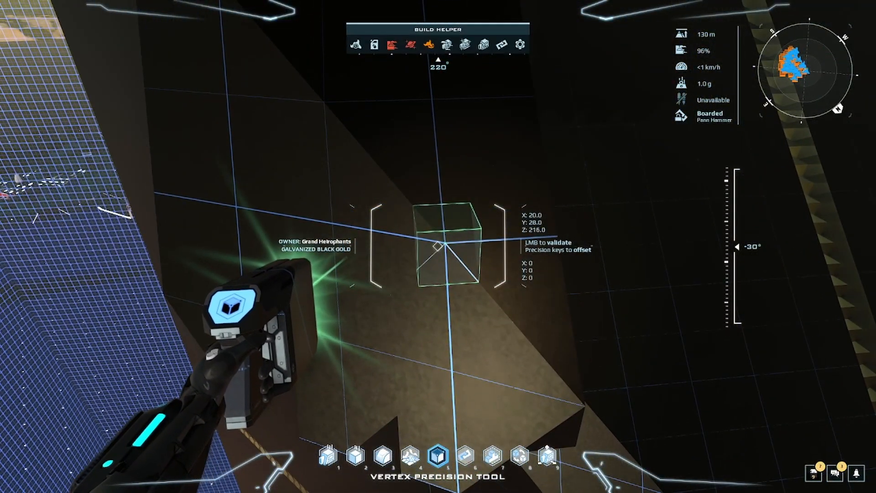
mouse_move(438, 247)
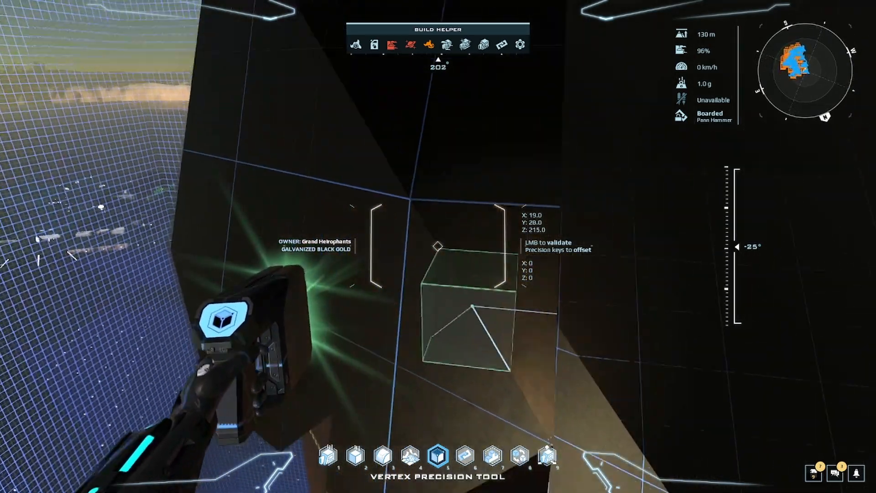
mouse_move(439, 247)
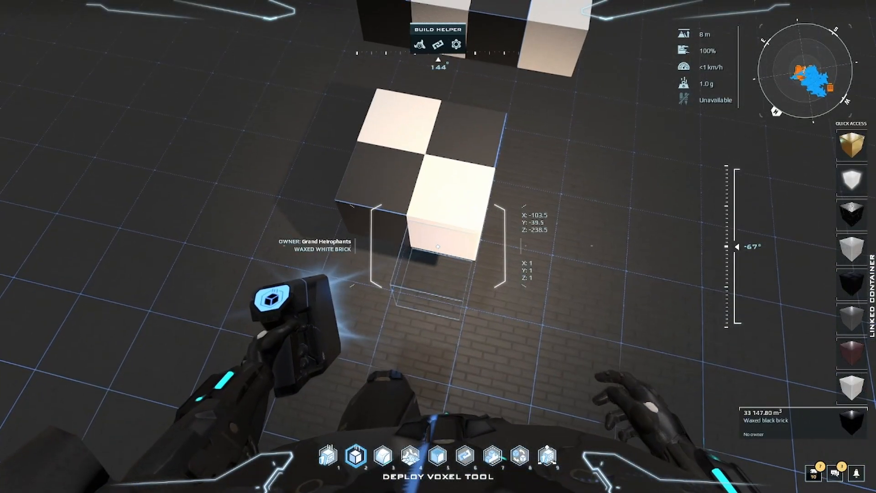
- Target a corner vertex on the waxed white brick with the Vertex Precision Tool
click(438, 456)
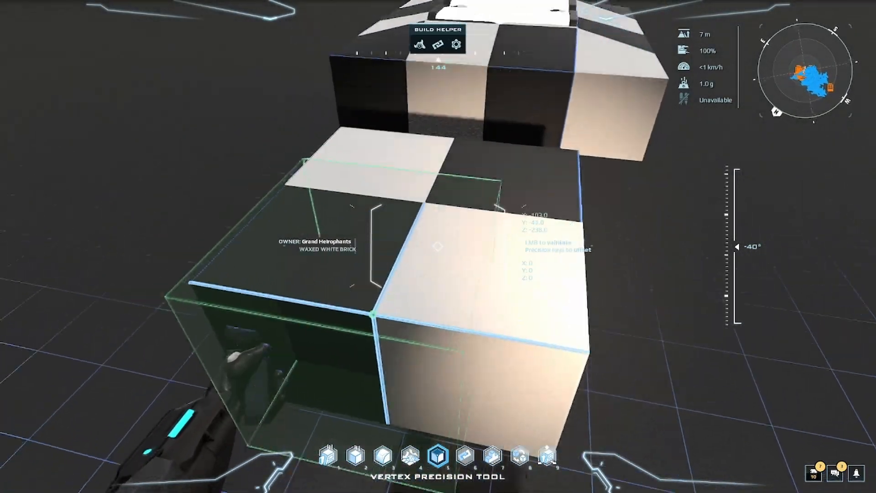